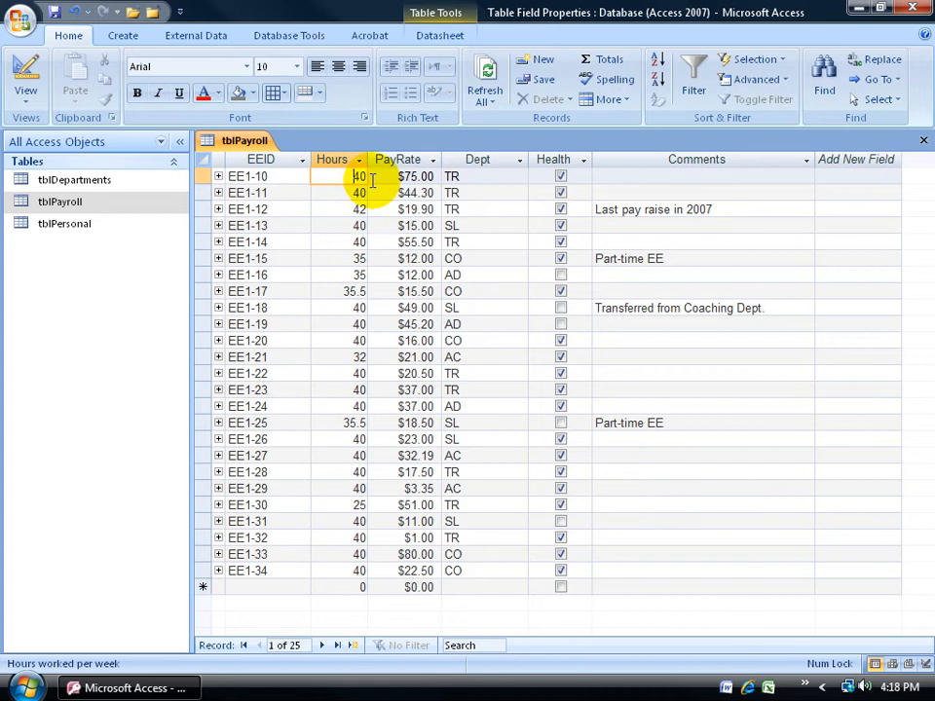
- Look over the Hours, PayRate and Dept columns in the tblPayroll datasheet
click(404, 176)
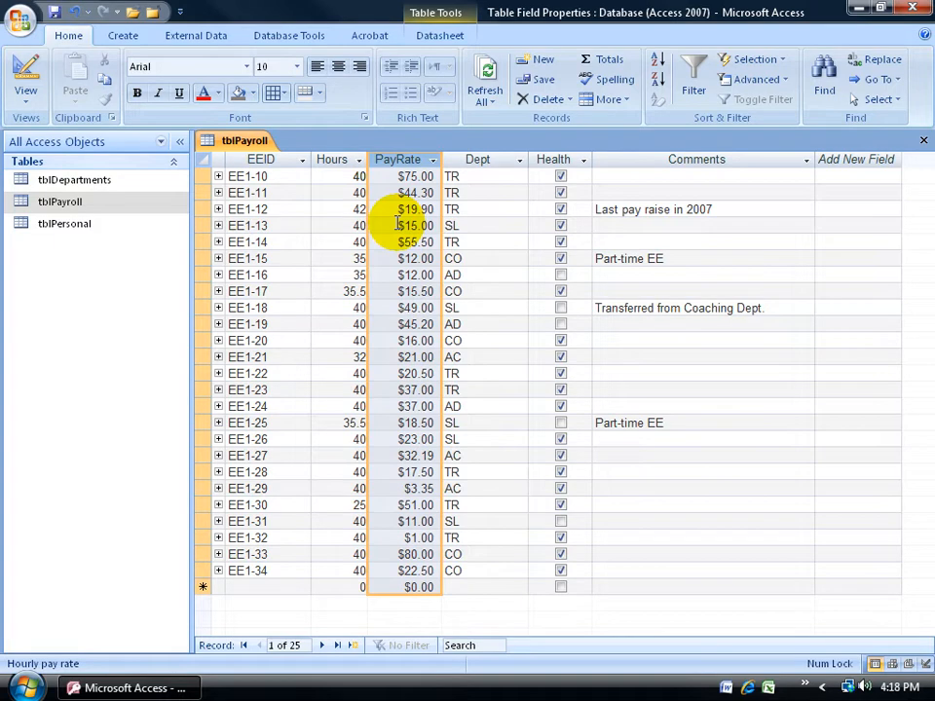
click(484, 159)
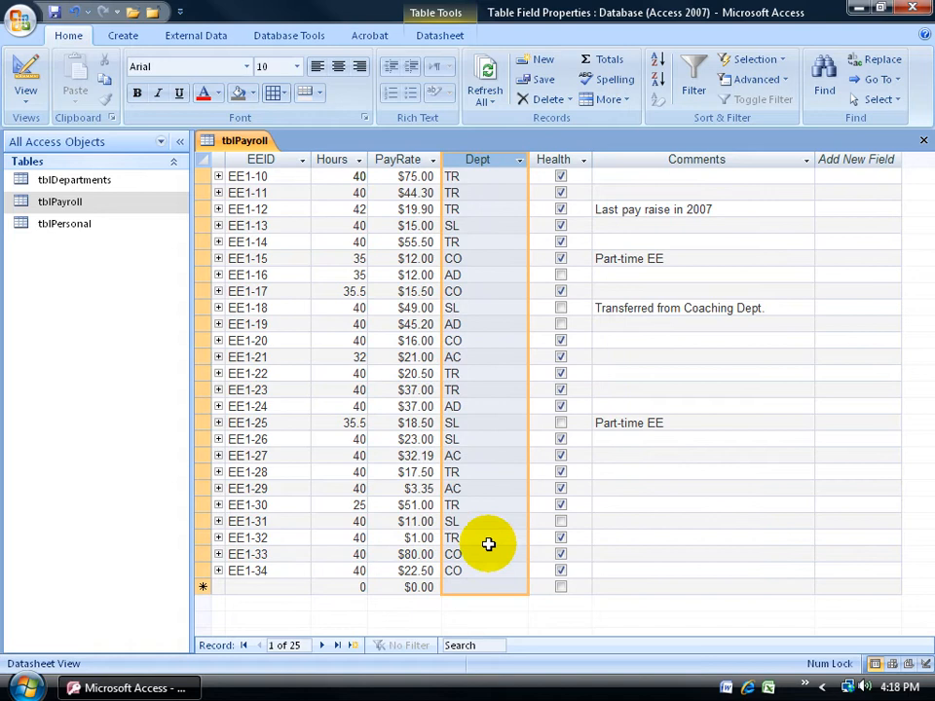
click(476, 536)
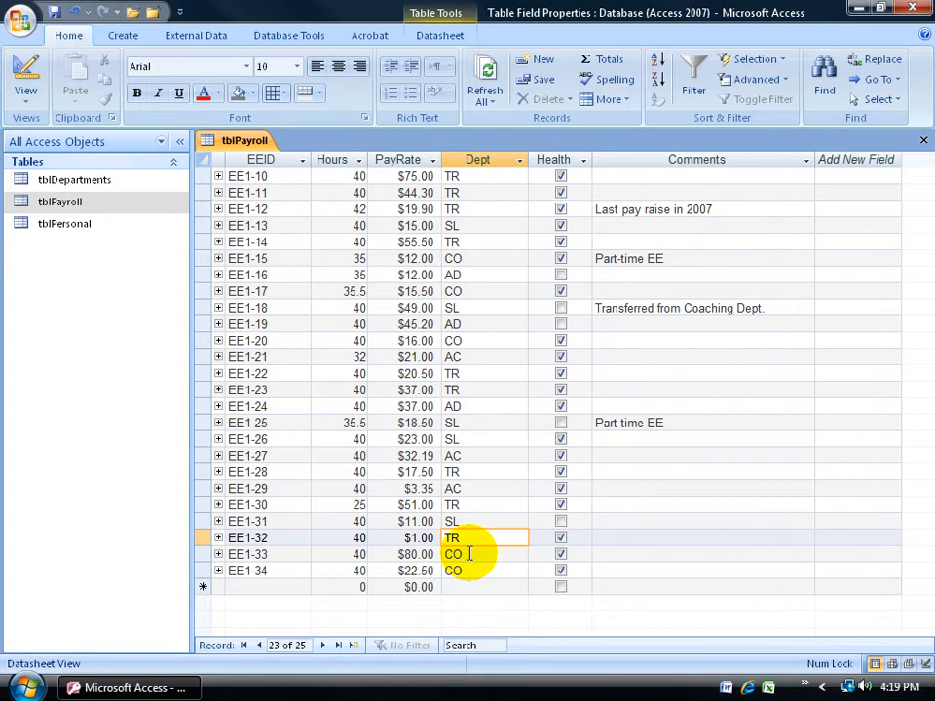
mouse_move(492, 553)
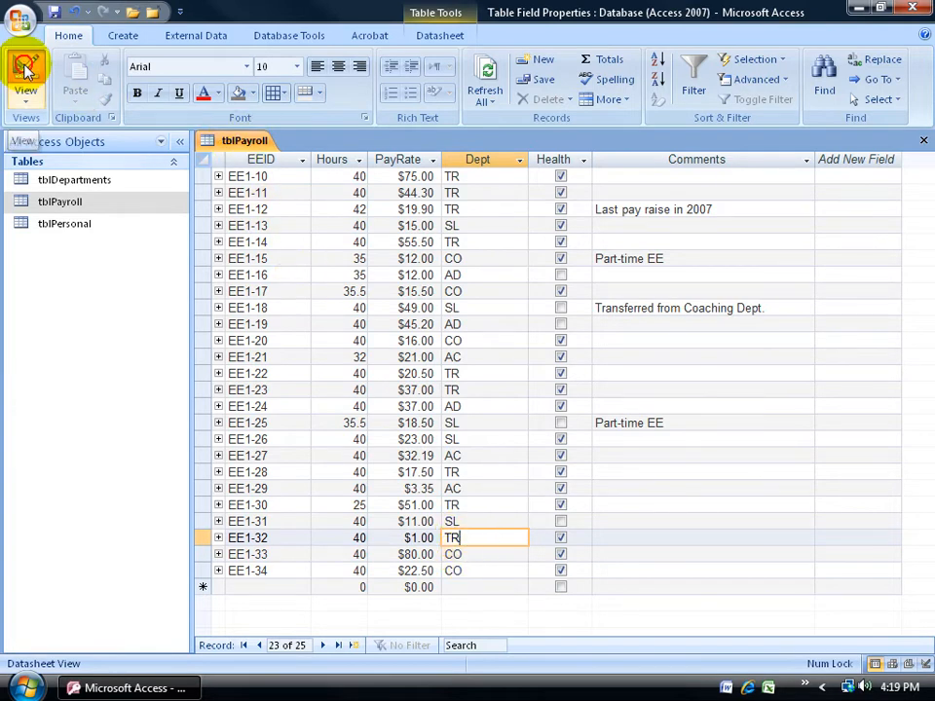
- Open tblPayroll in Design view and review the Dept field's Field Size of 2
click(25, 73)
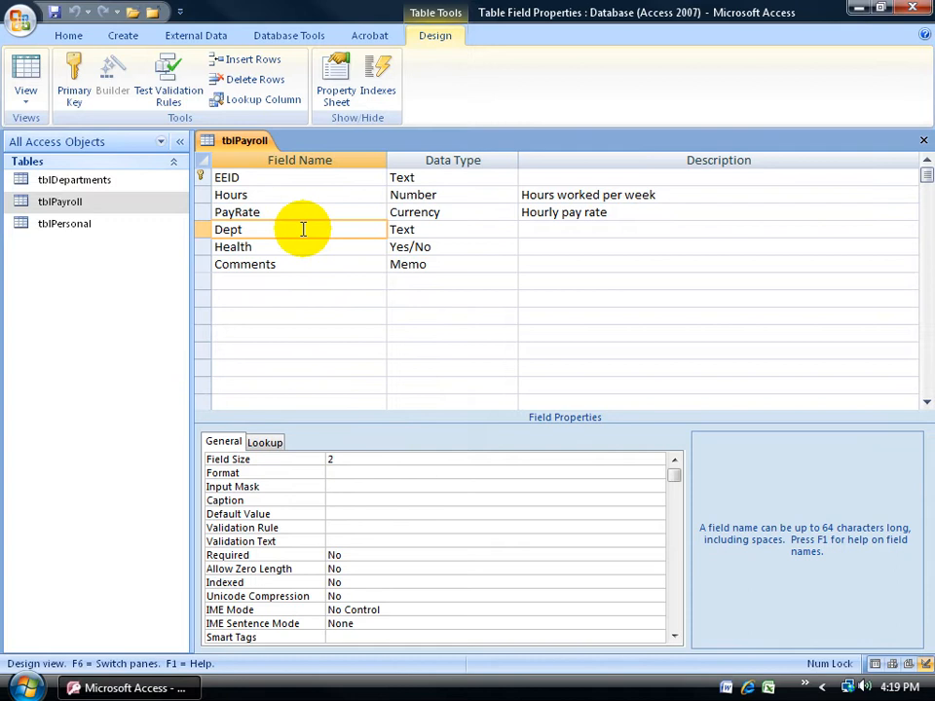
click(448, 229)
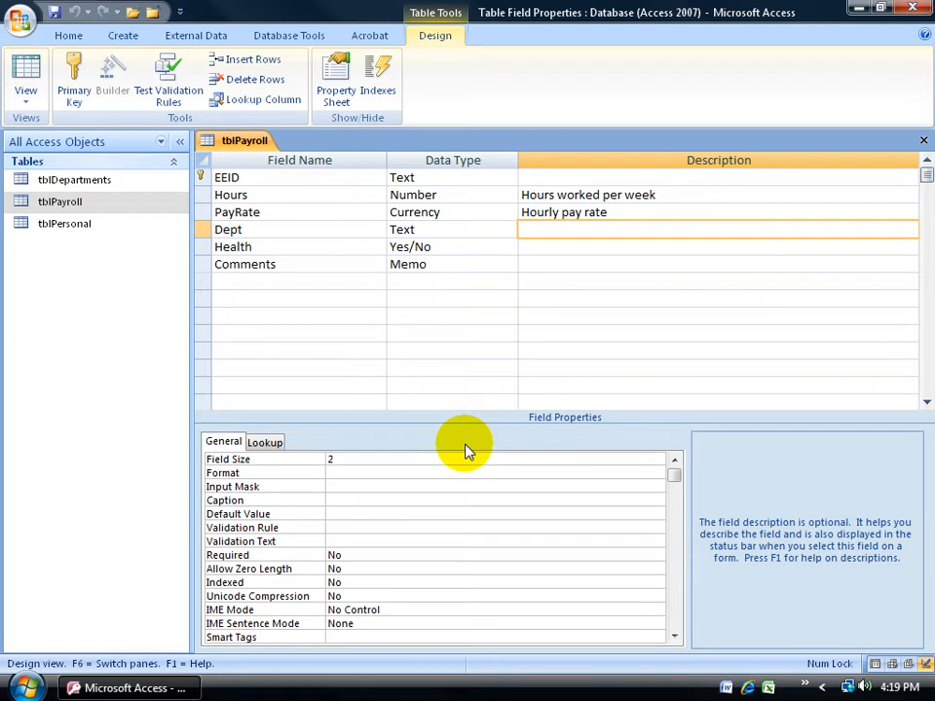
click(356, 459)
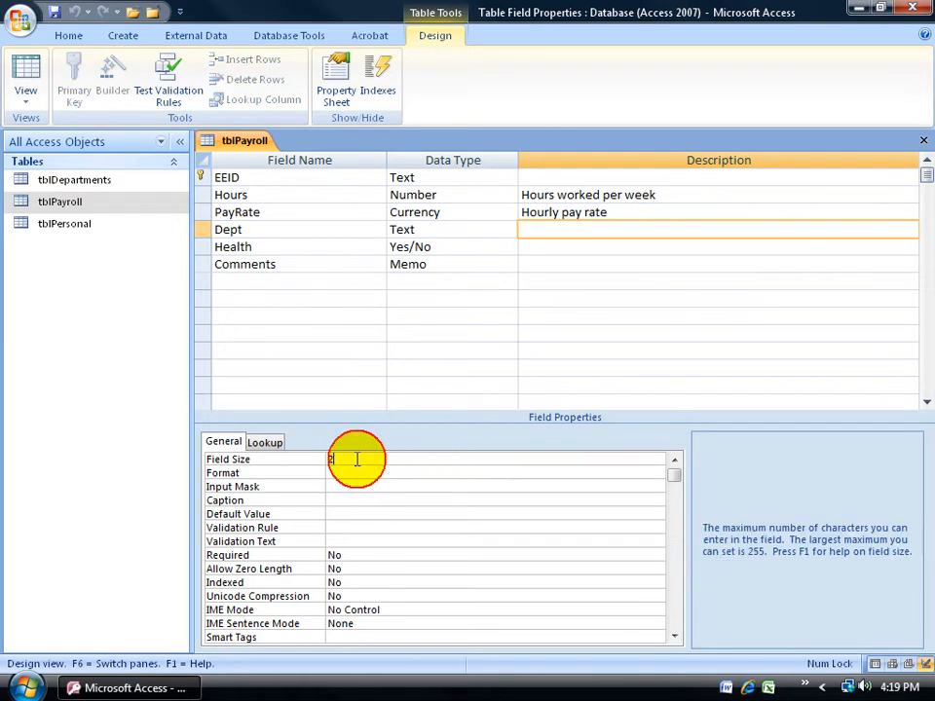
text(2)
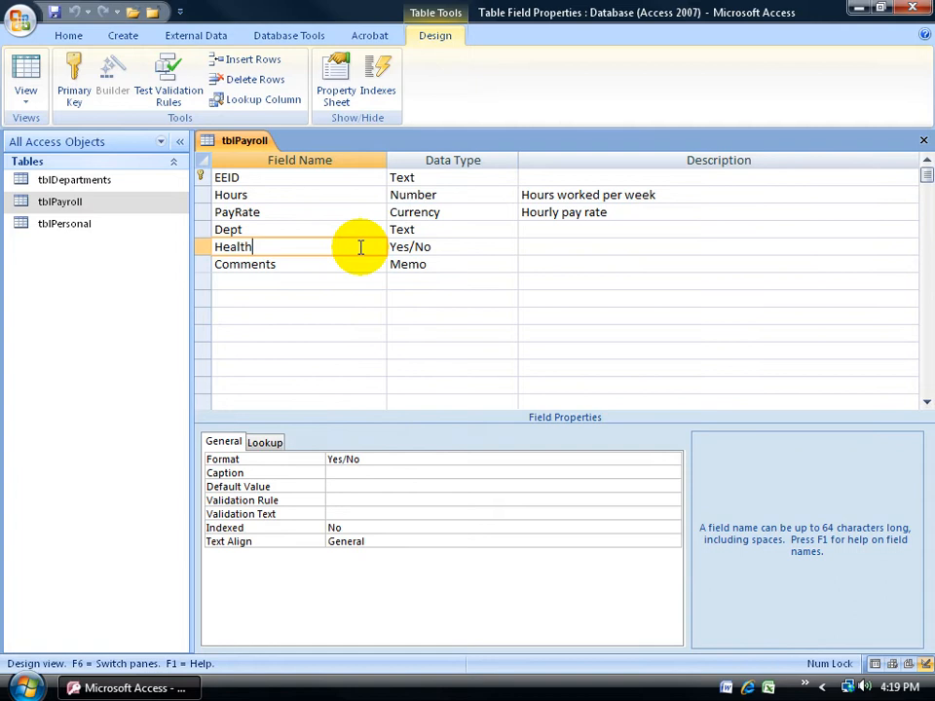
click(443, 247)
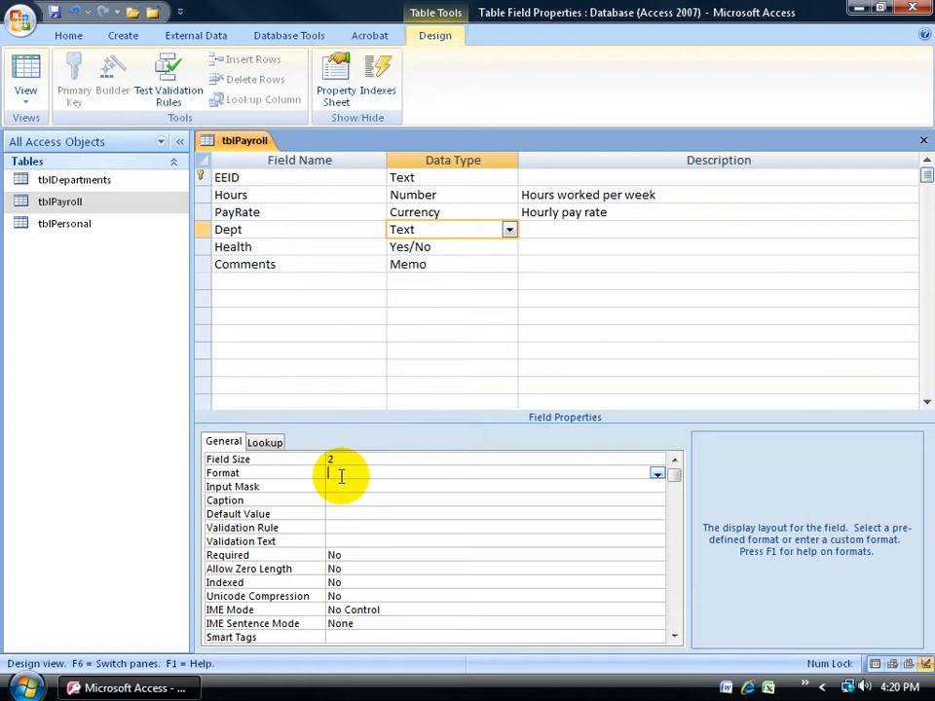
- Set the Dept field's Format property to > for uppercase display
text(<)
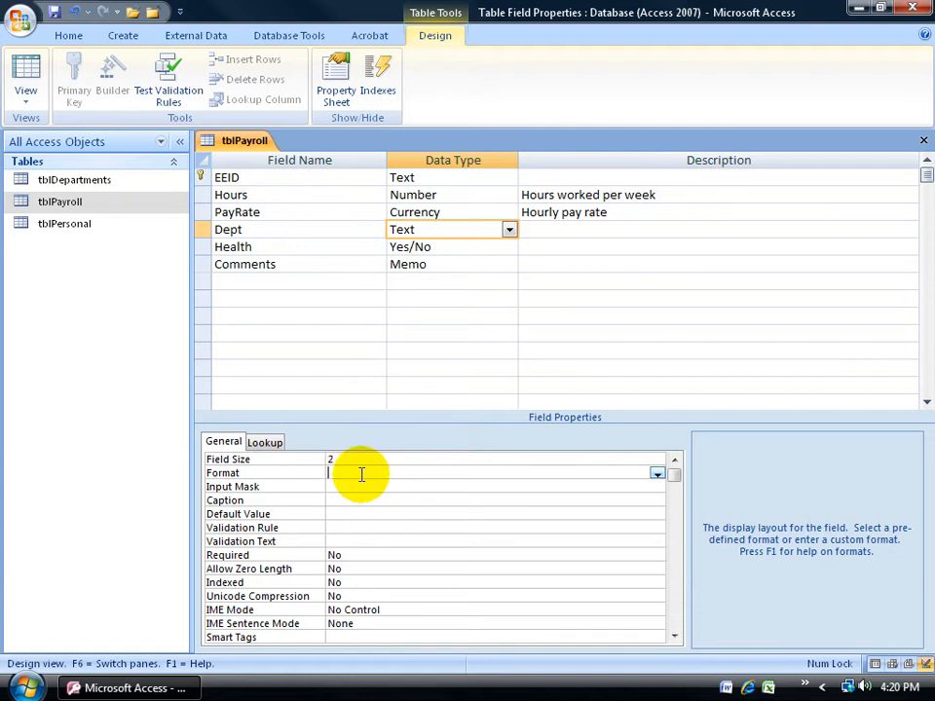
text(>)
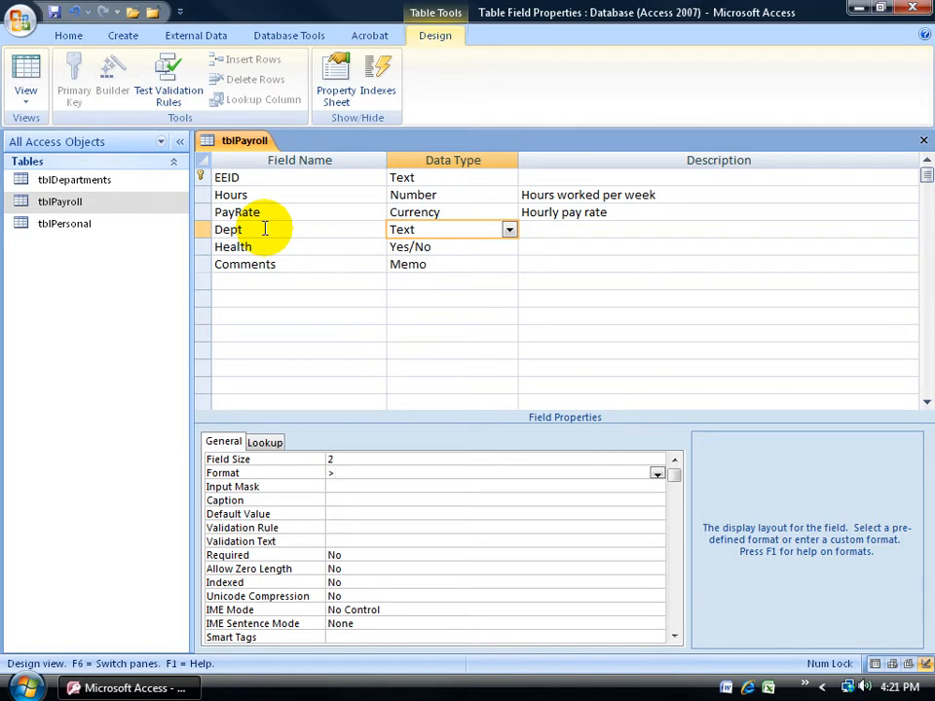
click(336, 473)
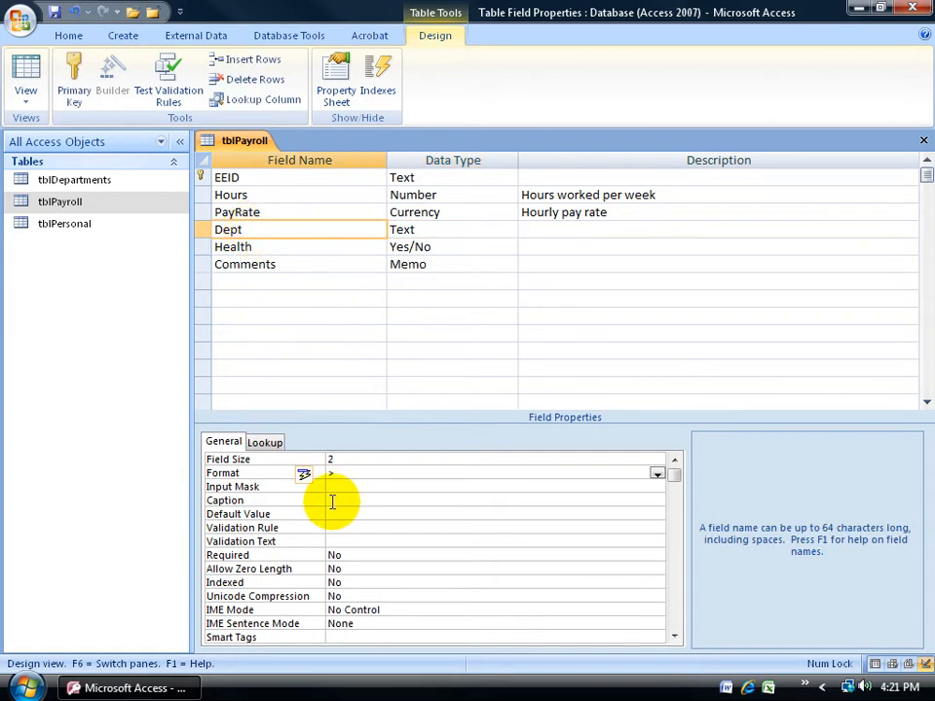
- Enter 'Department' as the Dept field's Caption
text(Department)
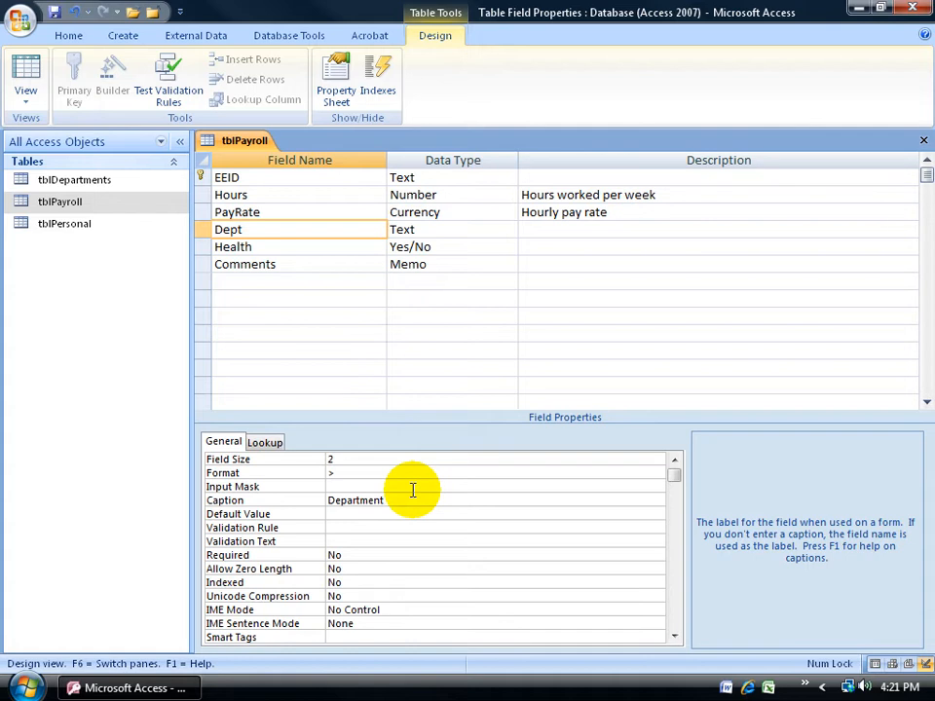
mouse_move(354, 568)
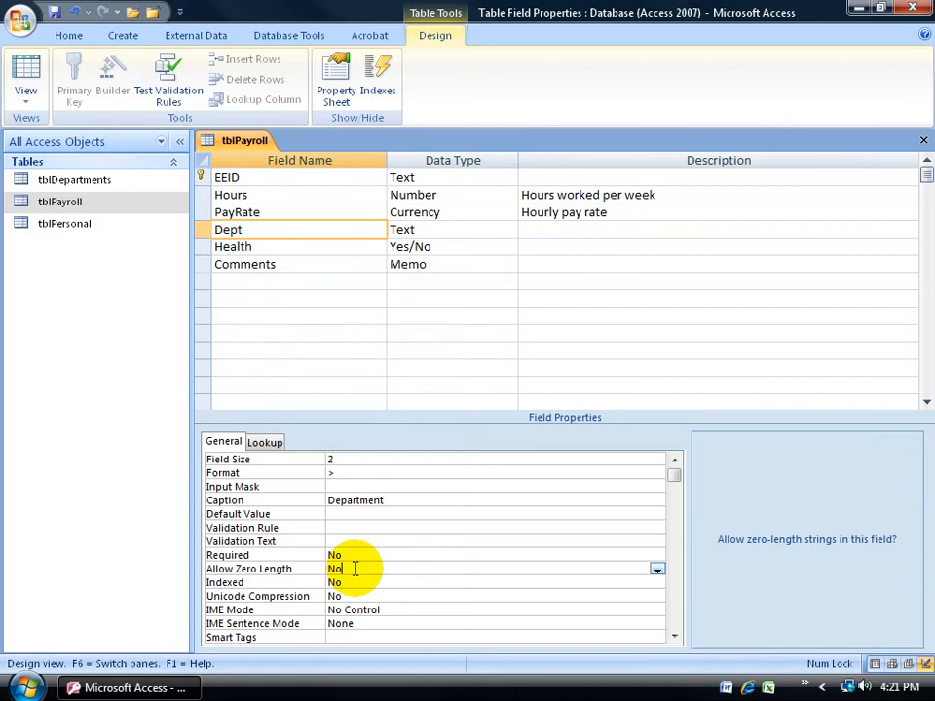
mouse_move(791, 561)
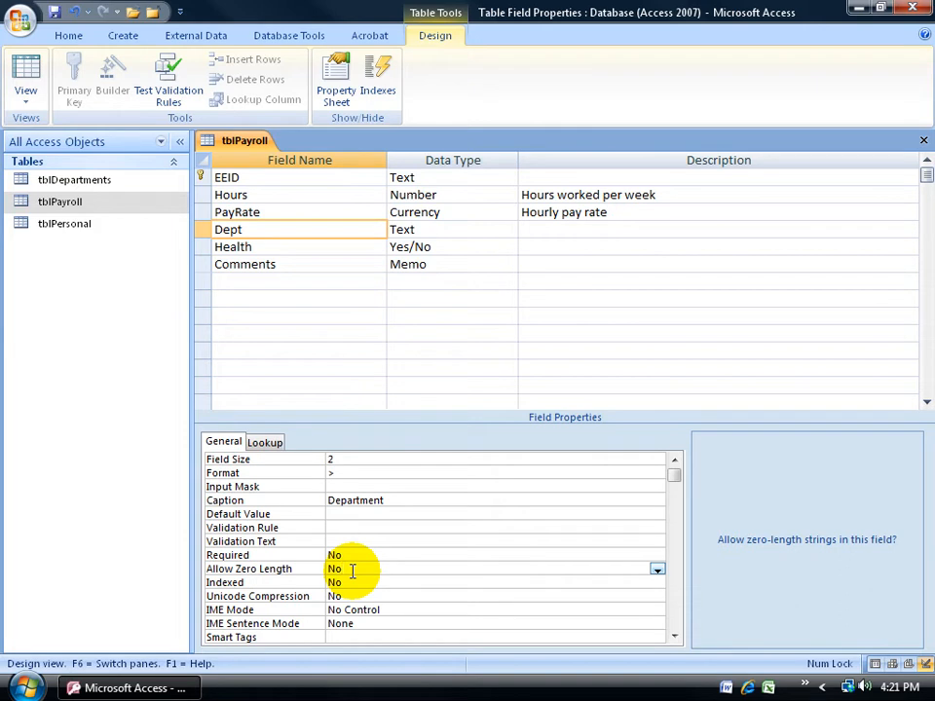
click(336, 569)
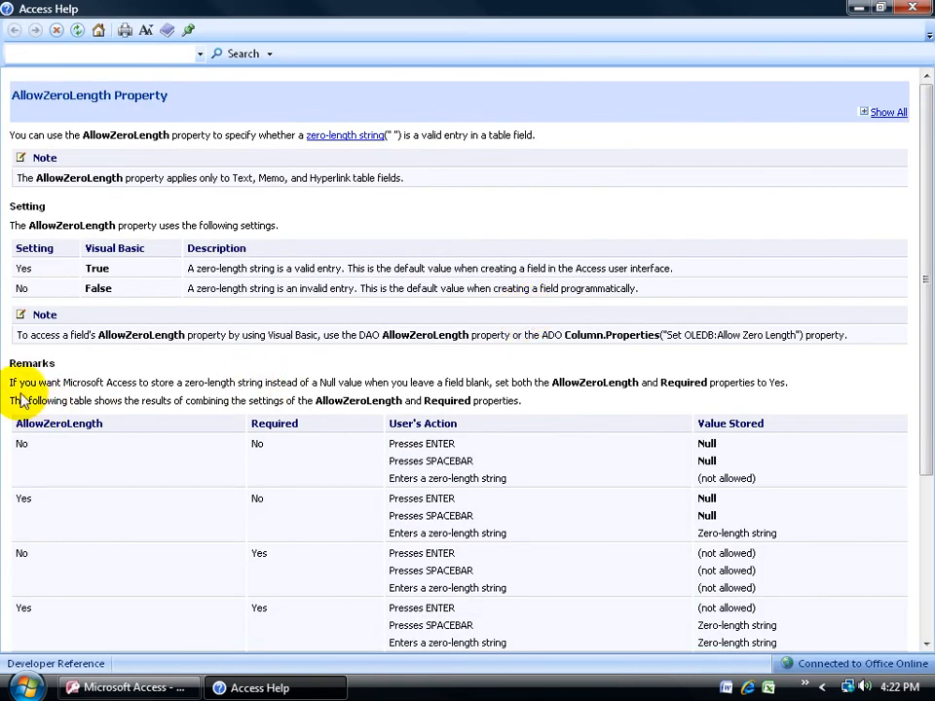
mouse_move(213, 400)
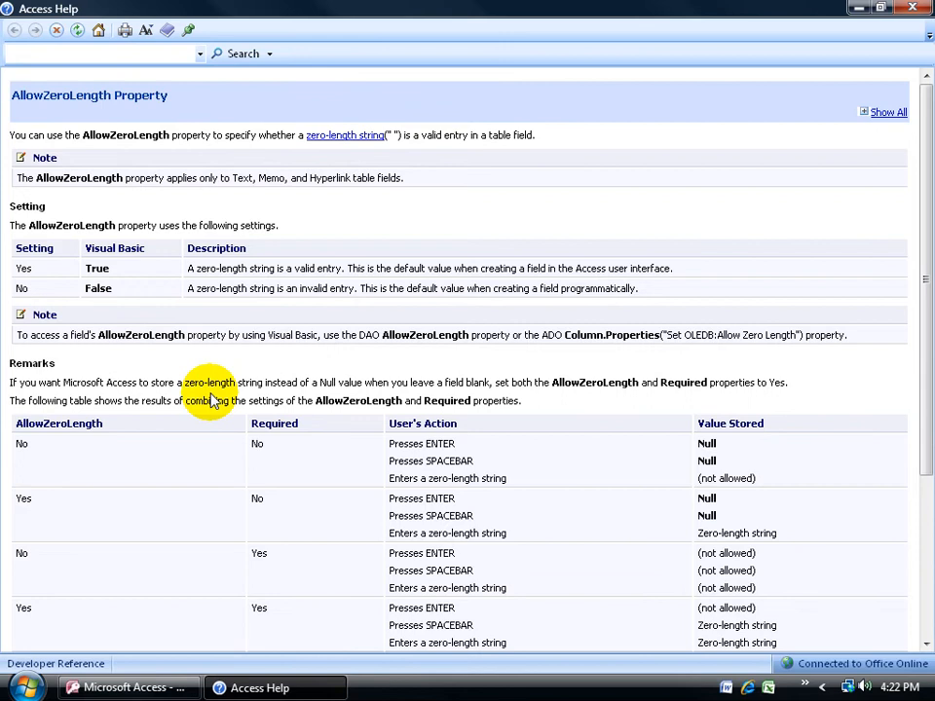
mouse_move(285, 397)
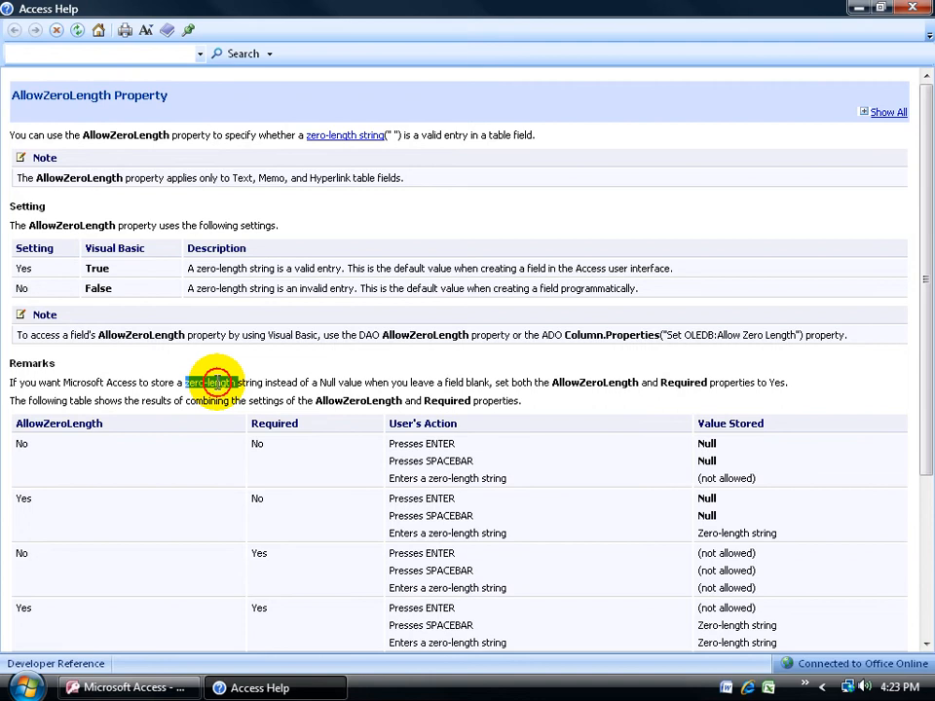
mouse_move(843, 78)
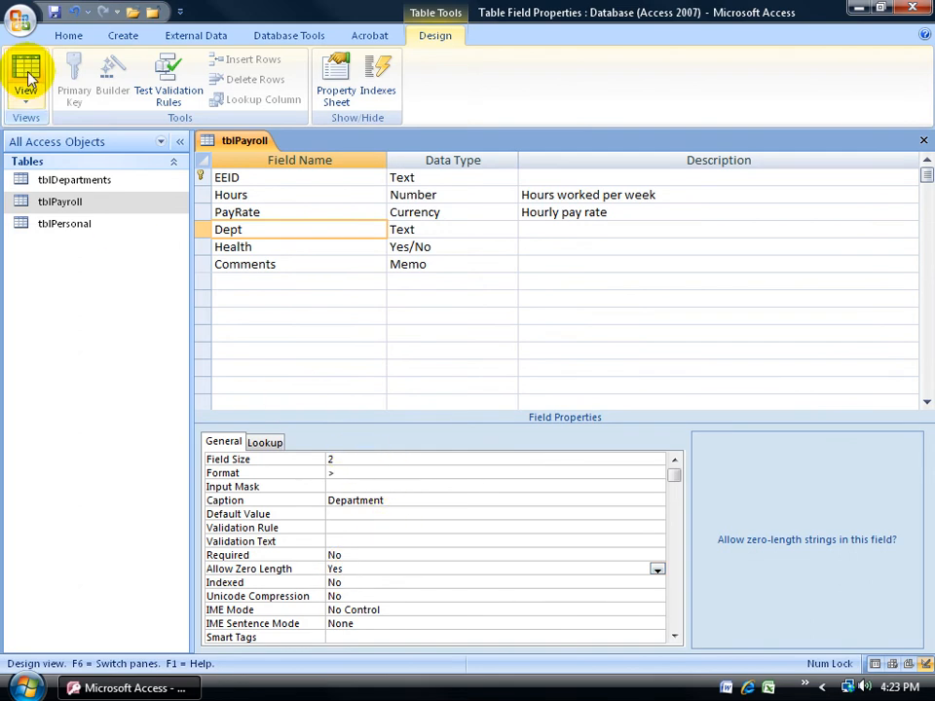
- Save tblPayroll and switch it to Datasheet view
click(26, 77)
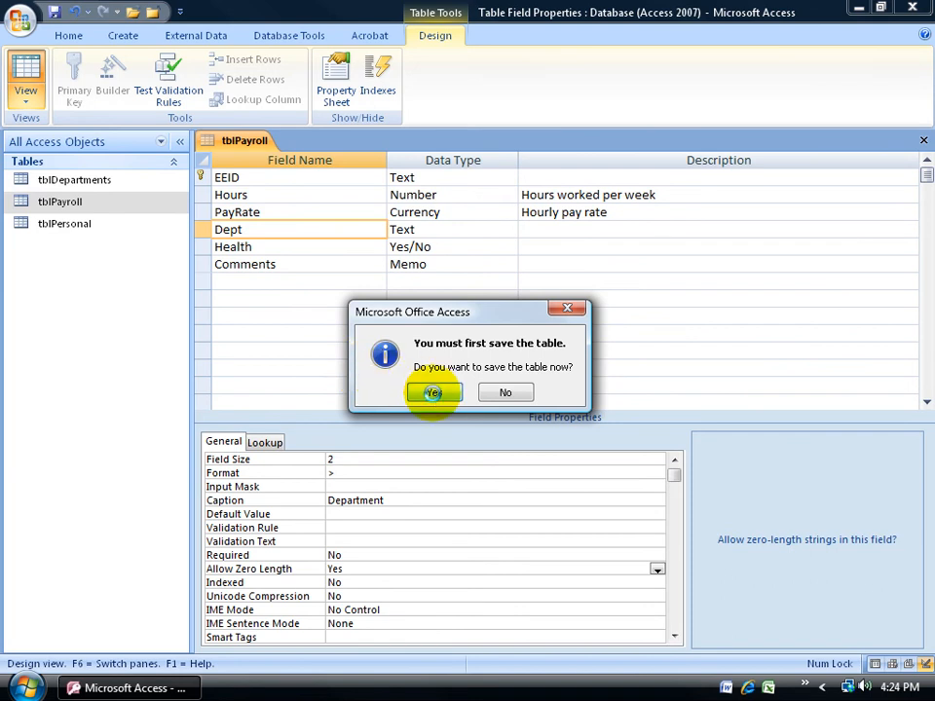
click(433, 391)
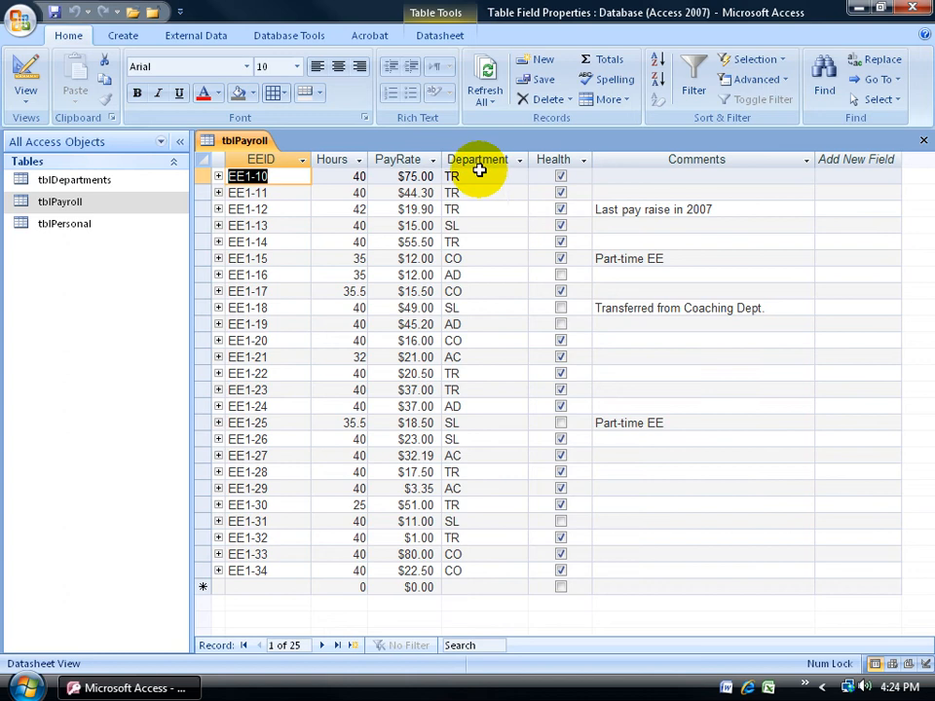
mouse_move(504, 171)
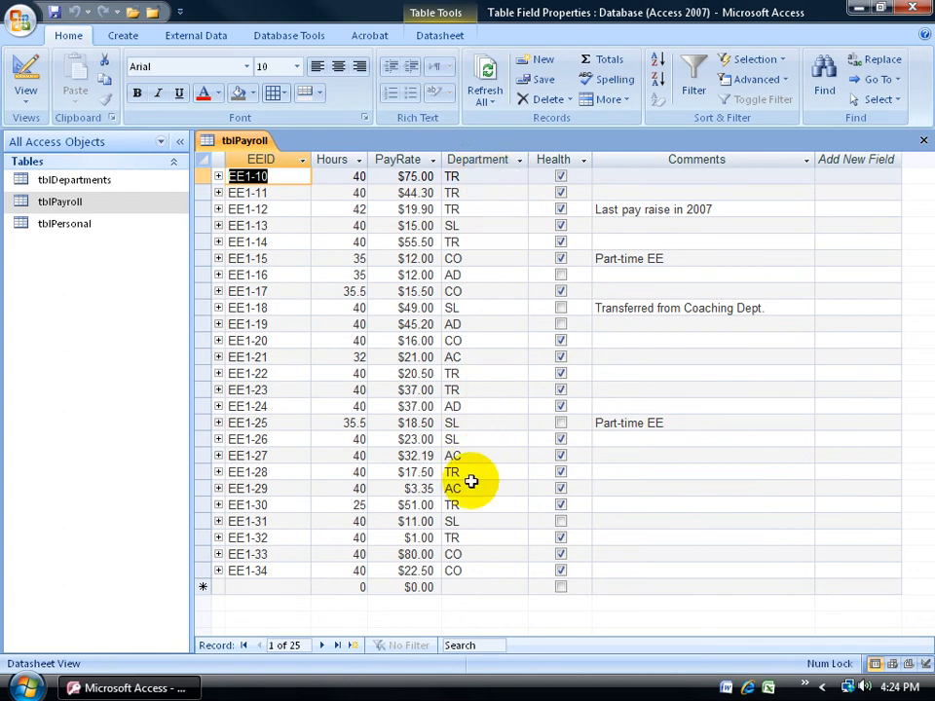
click(453, 488)
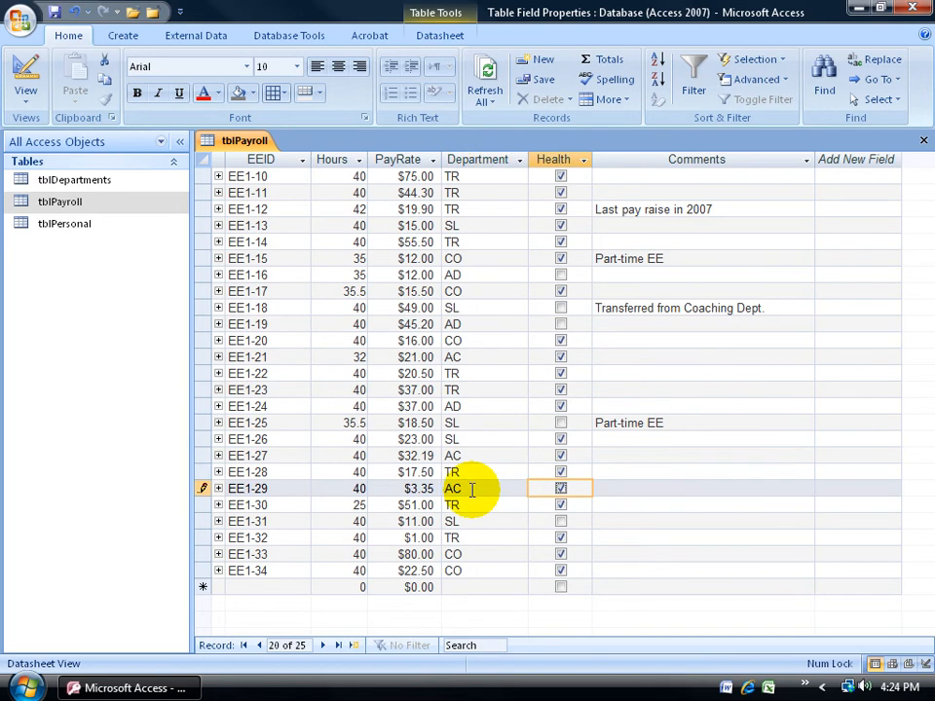
click(484, 471)
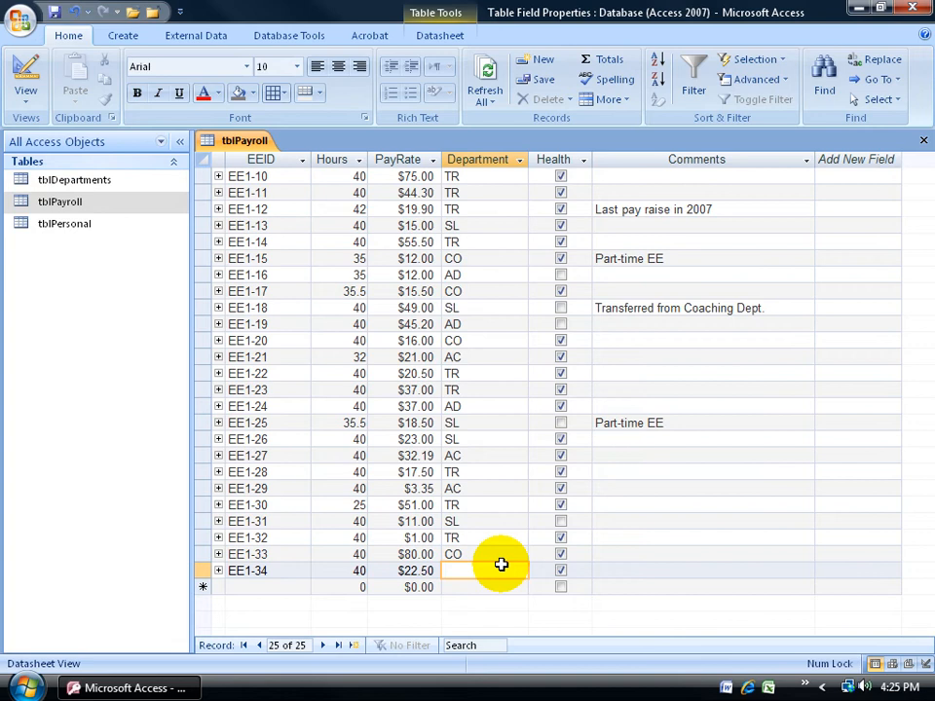
click(477, 571)
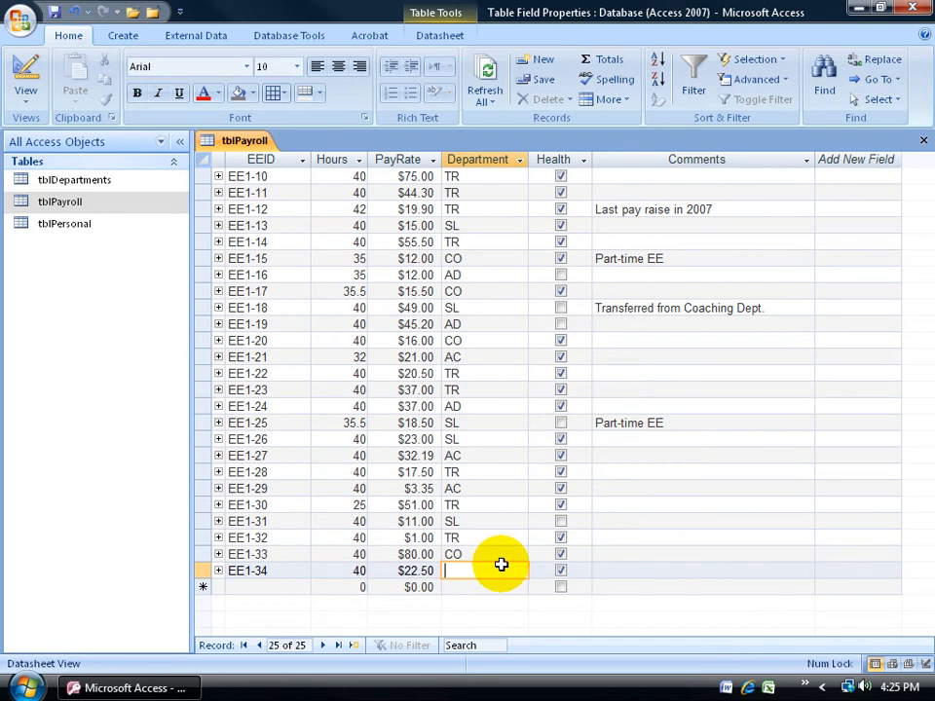
text(CO)
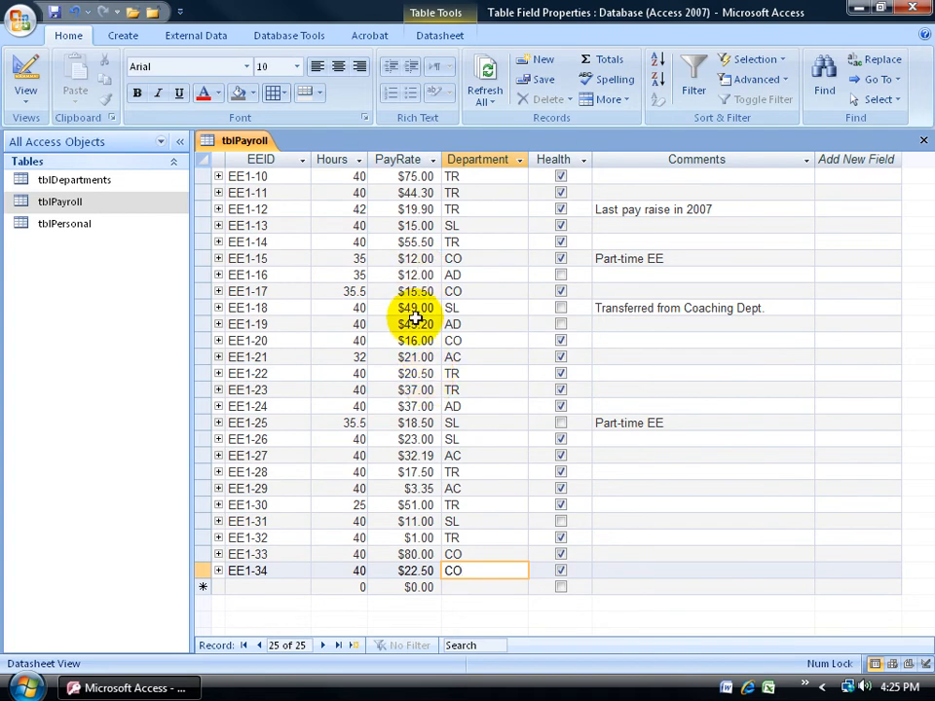
click(27, 78)
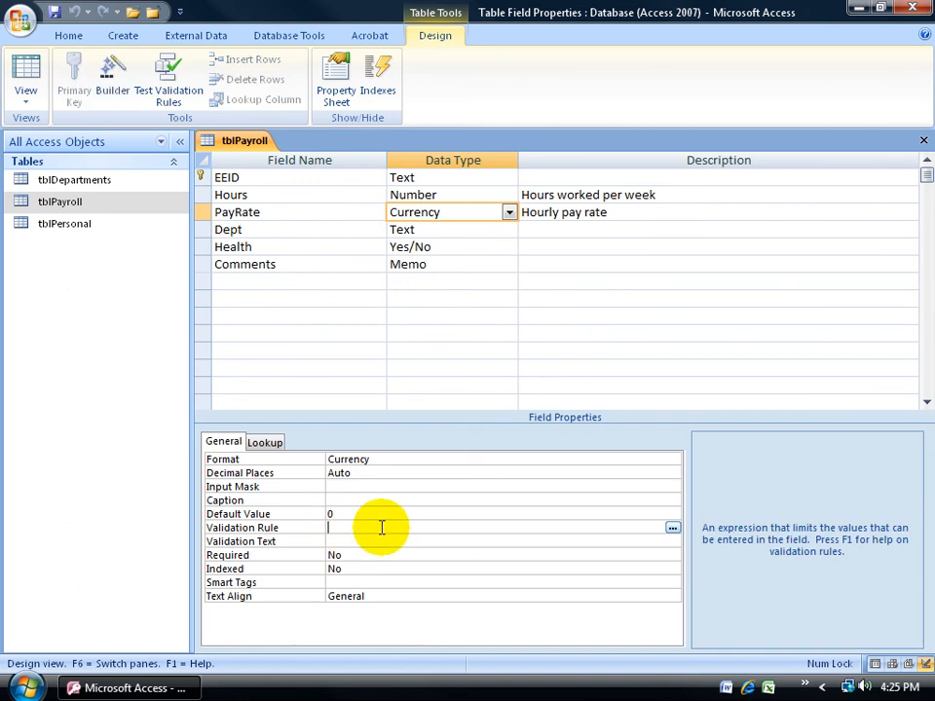
- Give PayRate rule <82, text 'Must enter a value under 82', and Required Yes
text(<82)
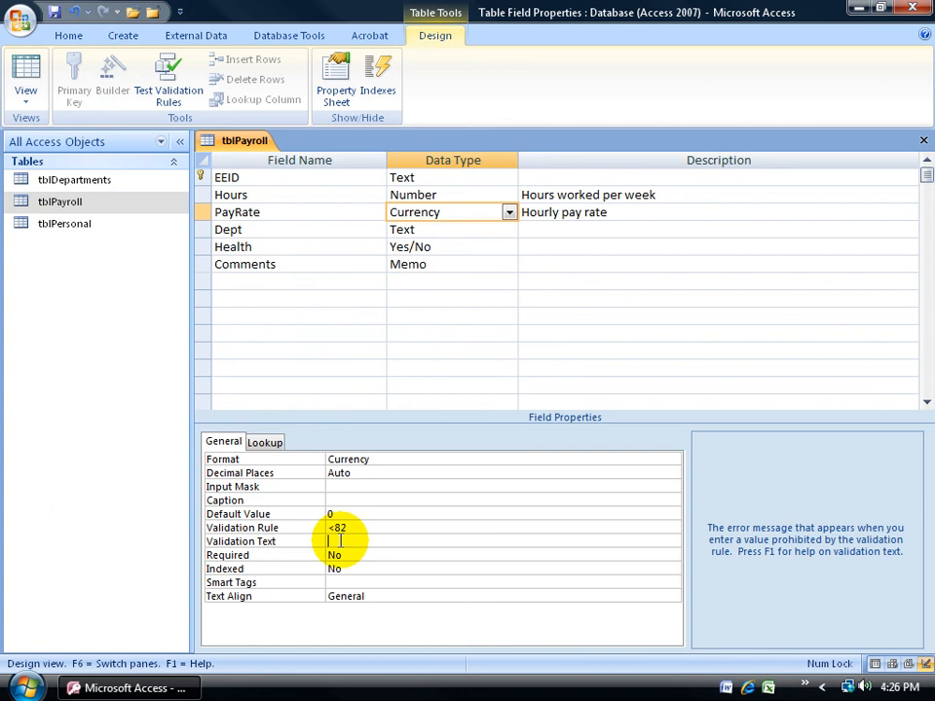
text(M)
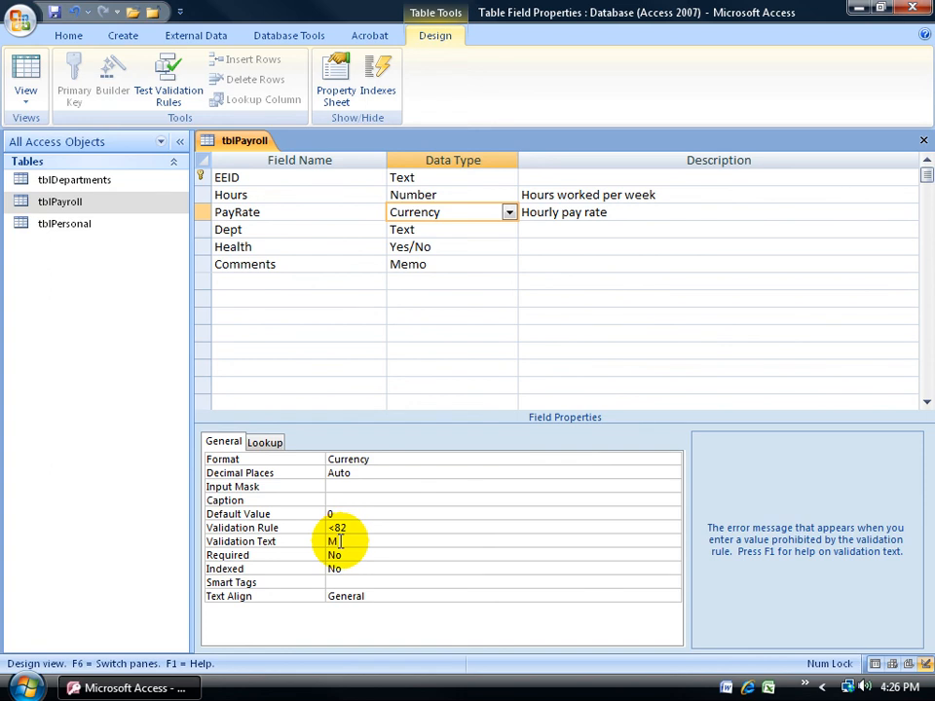
text(ust enter a value under 82)
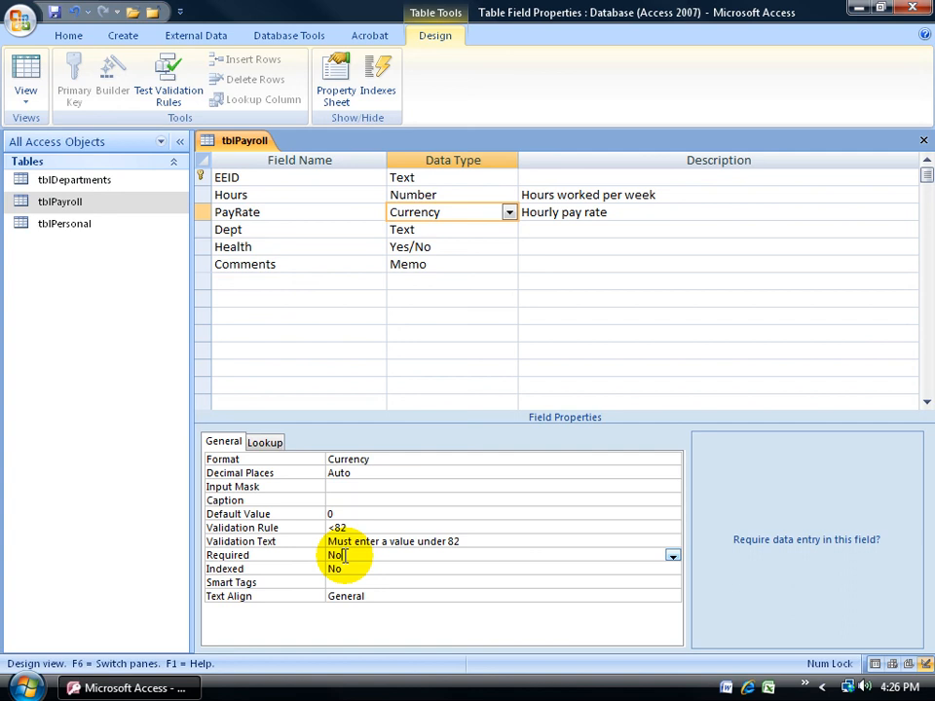
click(334, 555)
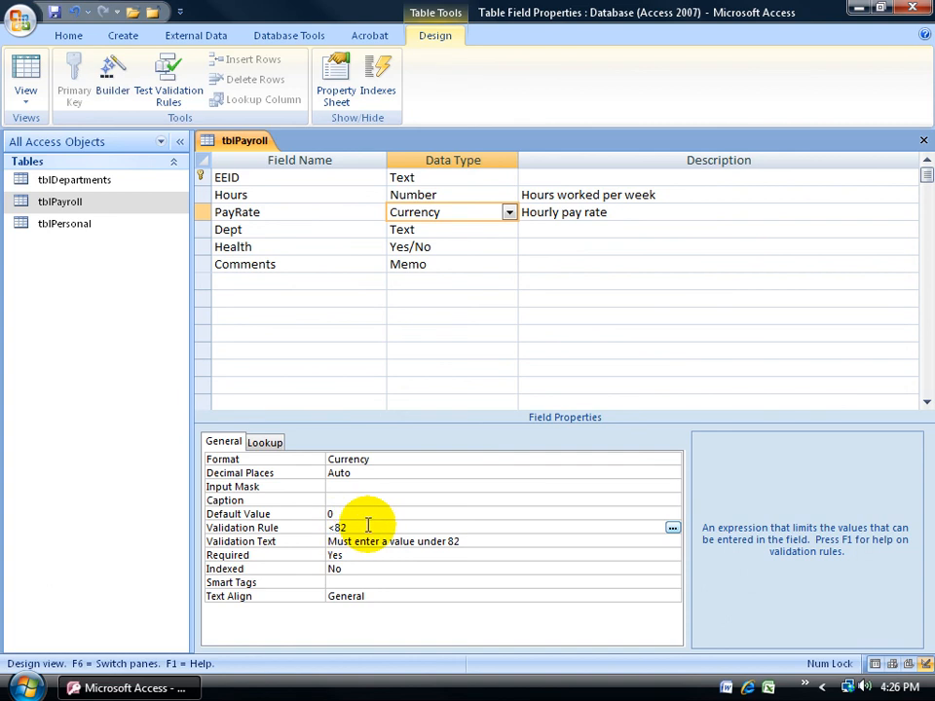
click(26, 73)
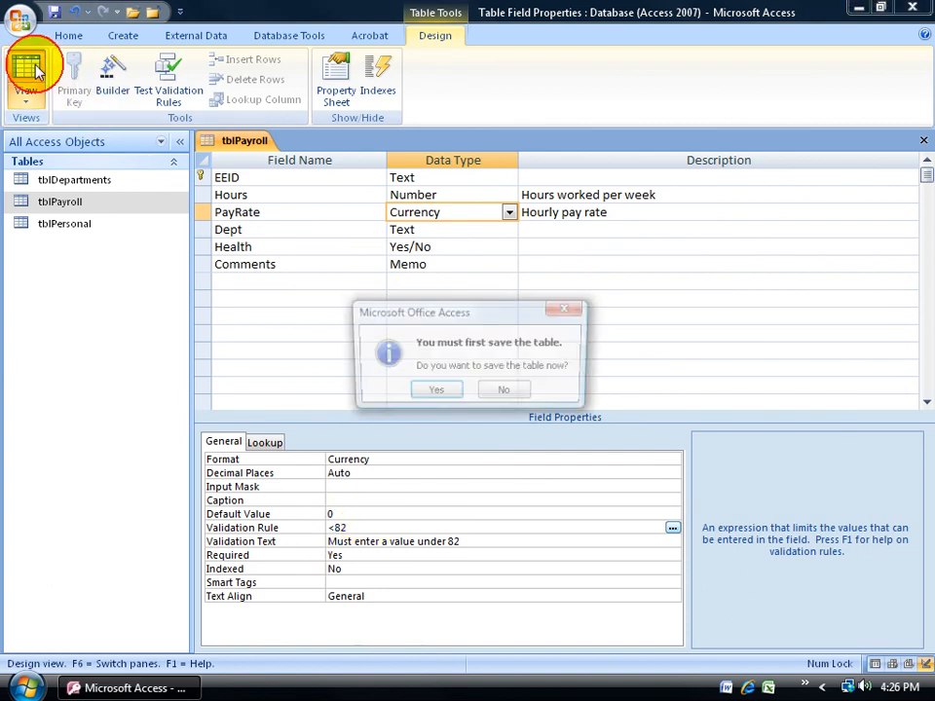
- Save the table and test existing records against the new PayRate rules
click(436, 390)
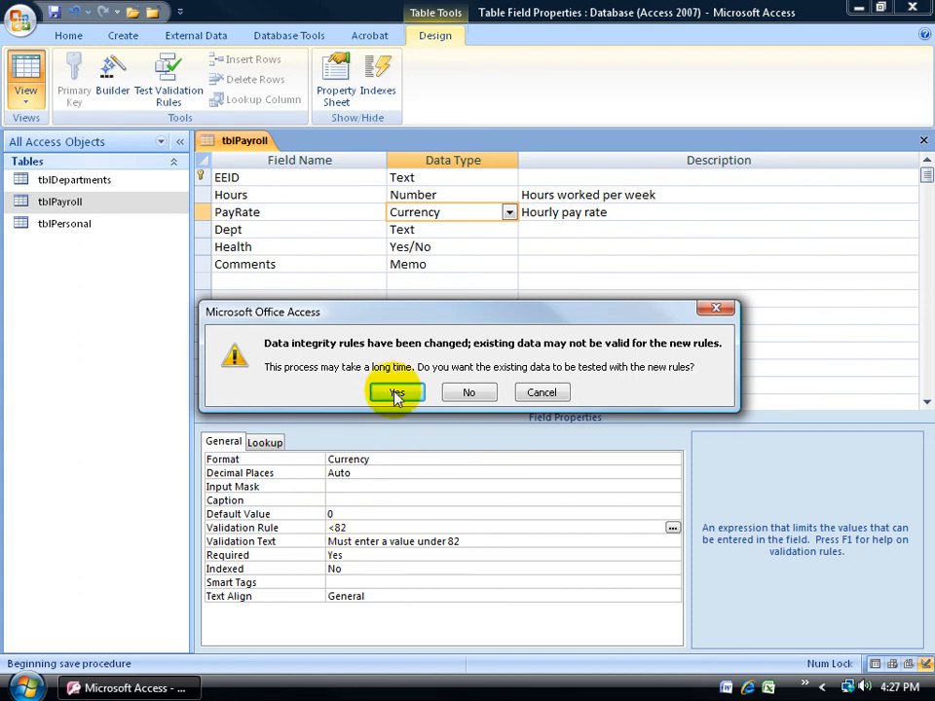
click(396, 393)
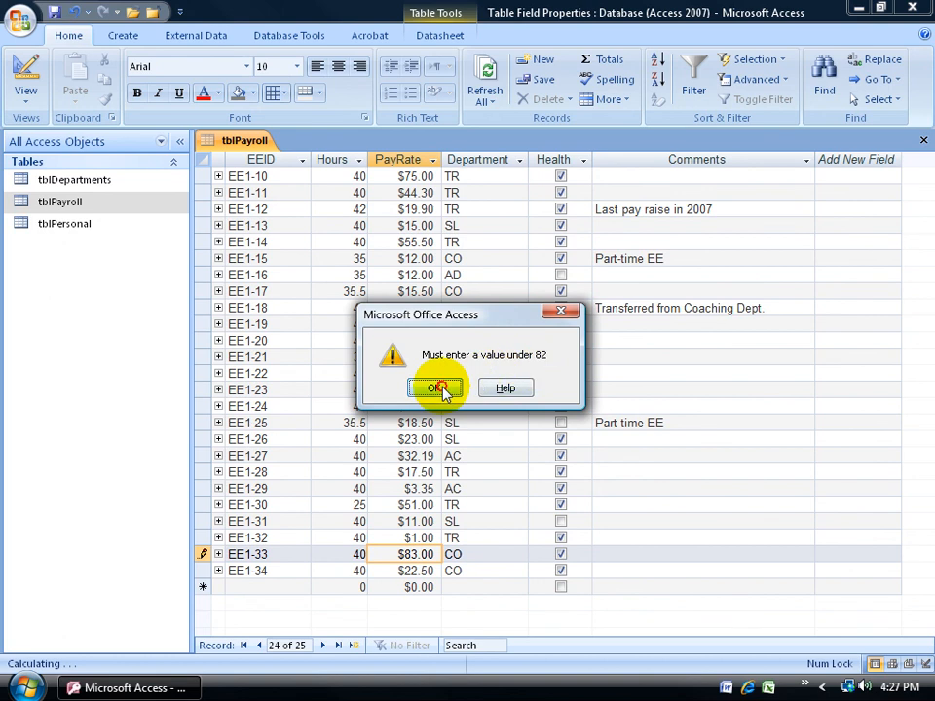
- Dismiss EE1-33's under-82 and required-value PayRate warnings, then start retyping a value
click(439, 388)
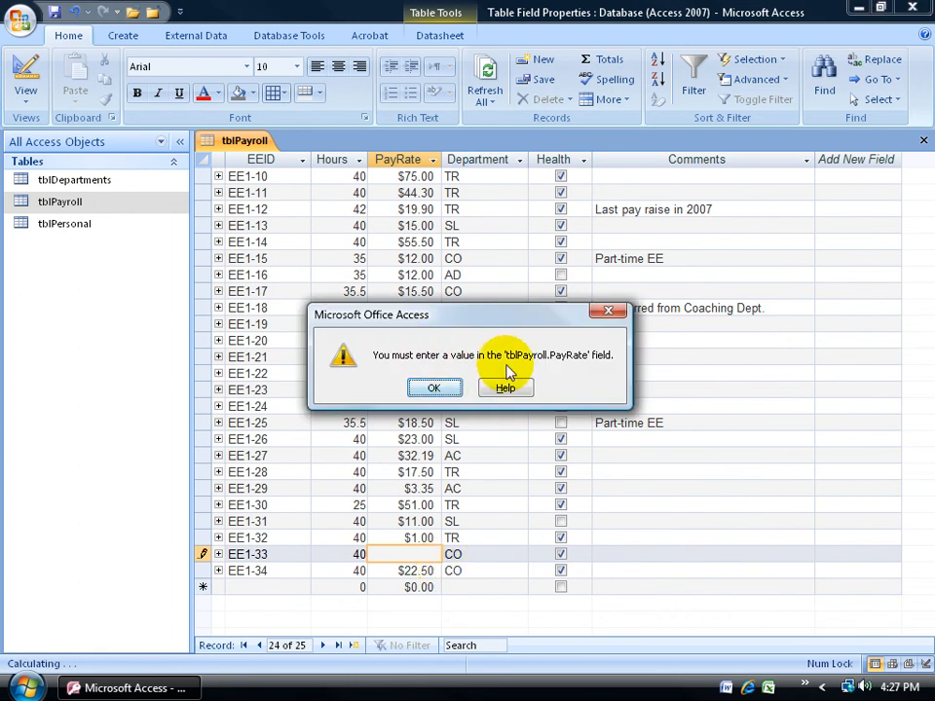
click(434, 388)
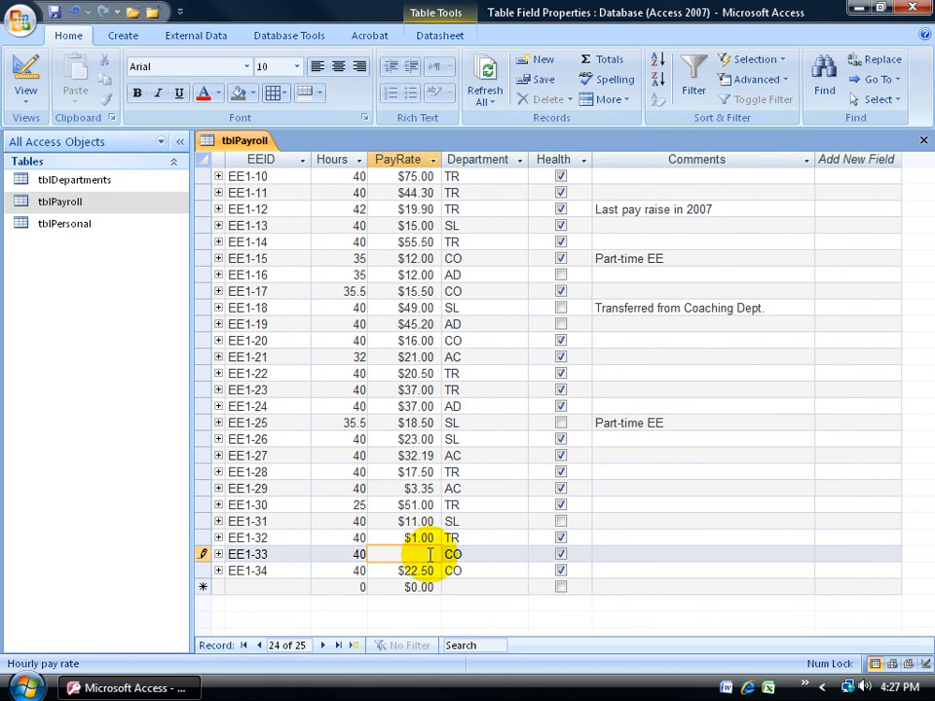
text(8)
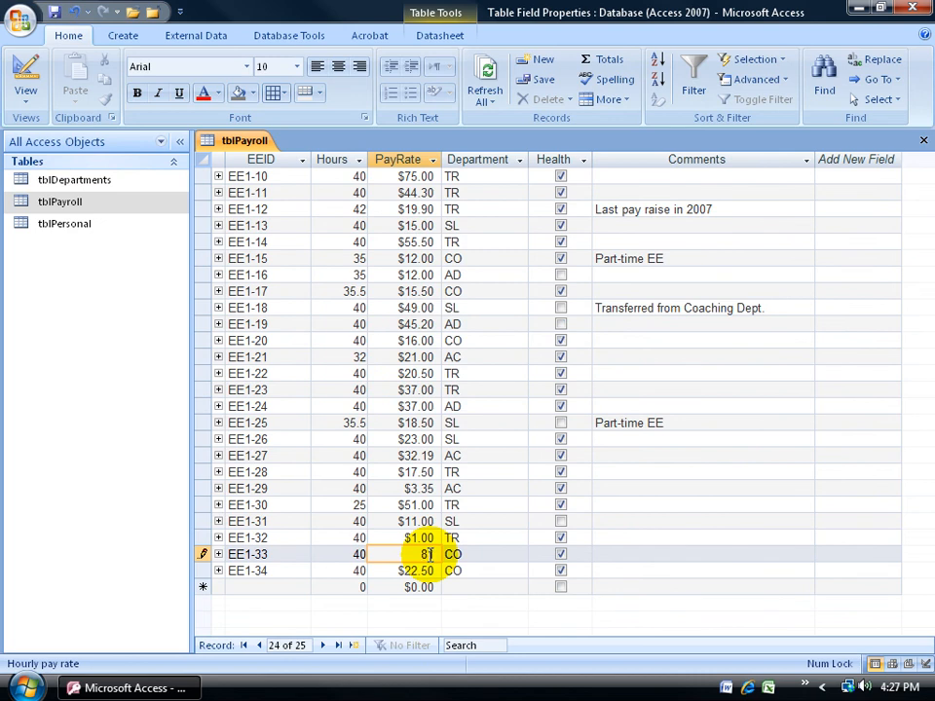